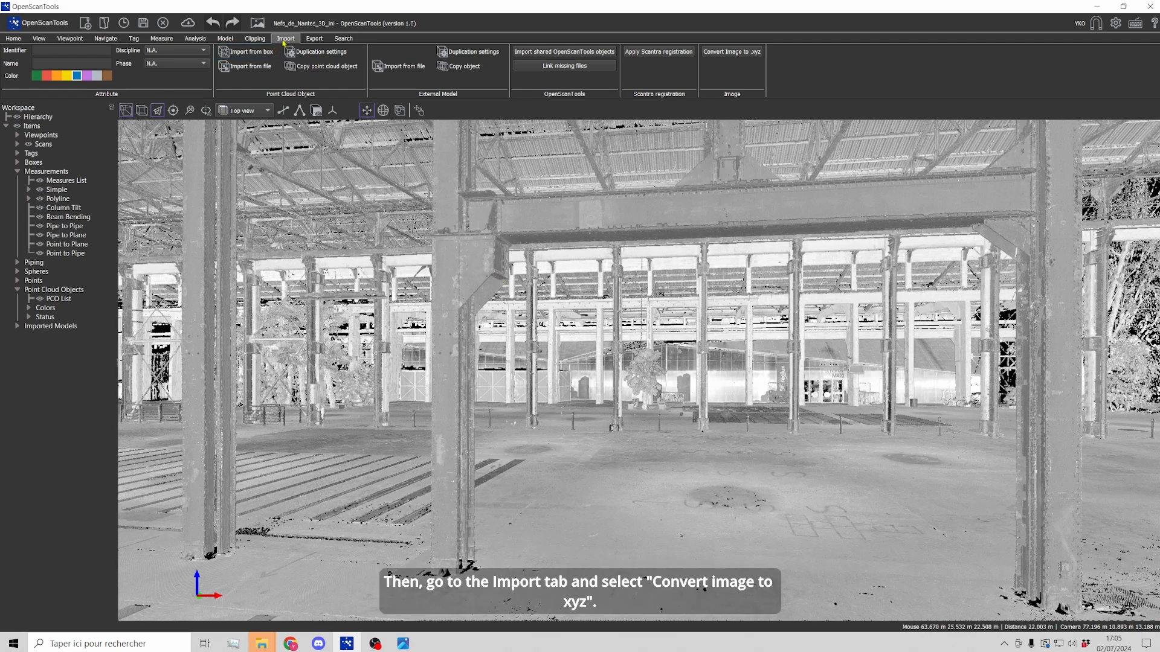
pyautogui.moveTo(734, 60)
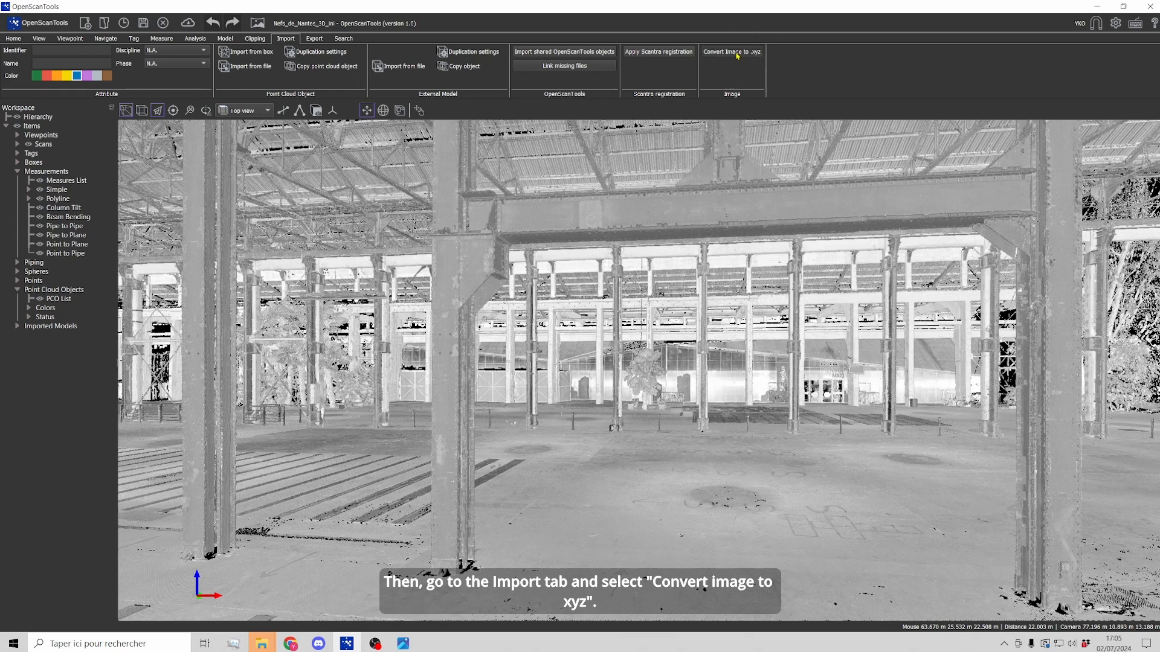
# Choose OST-logo-tagline-1.png as the conversion input, keeping Ignore transparent points and xy orientation
pyautogui.click(730, 52)
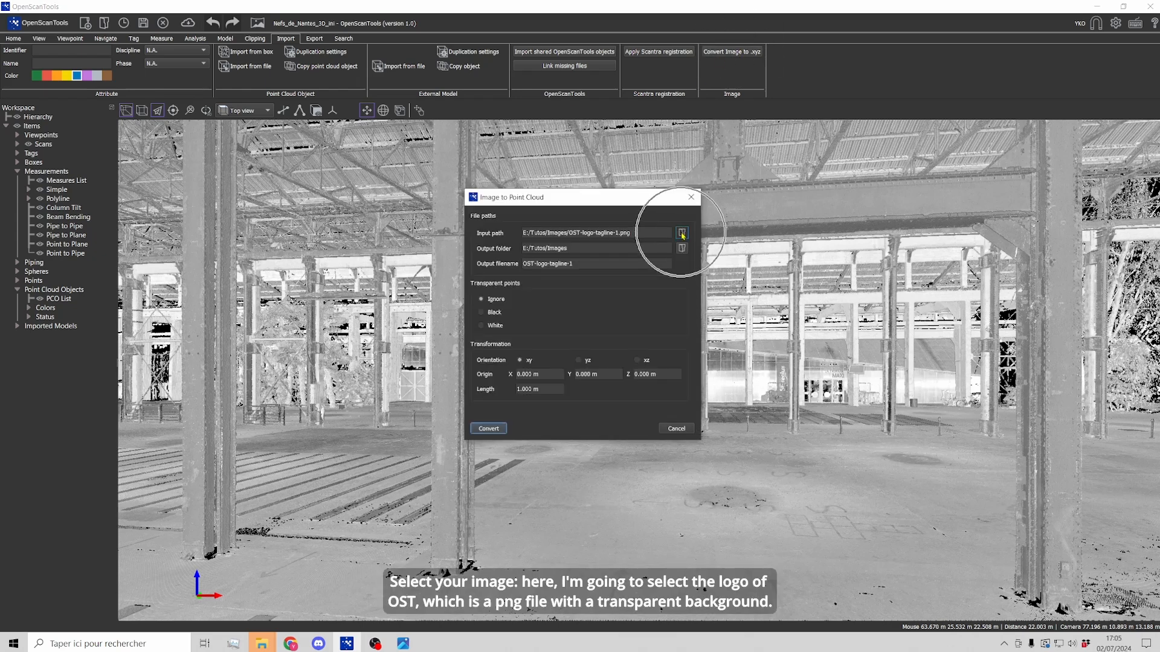
pyautogui.click(681, 233)
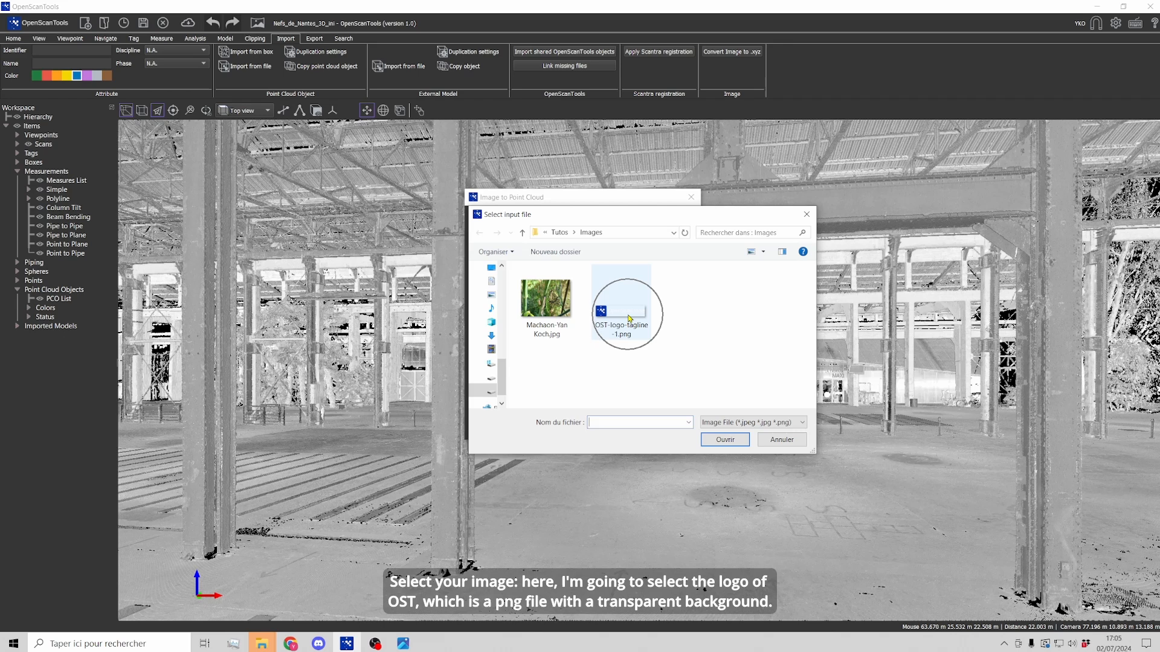
pyautogui.click(621, 304)
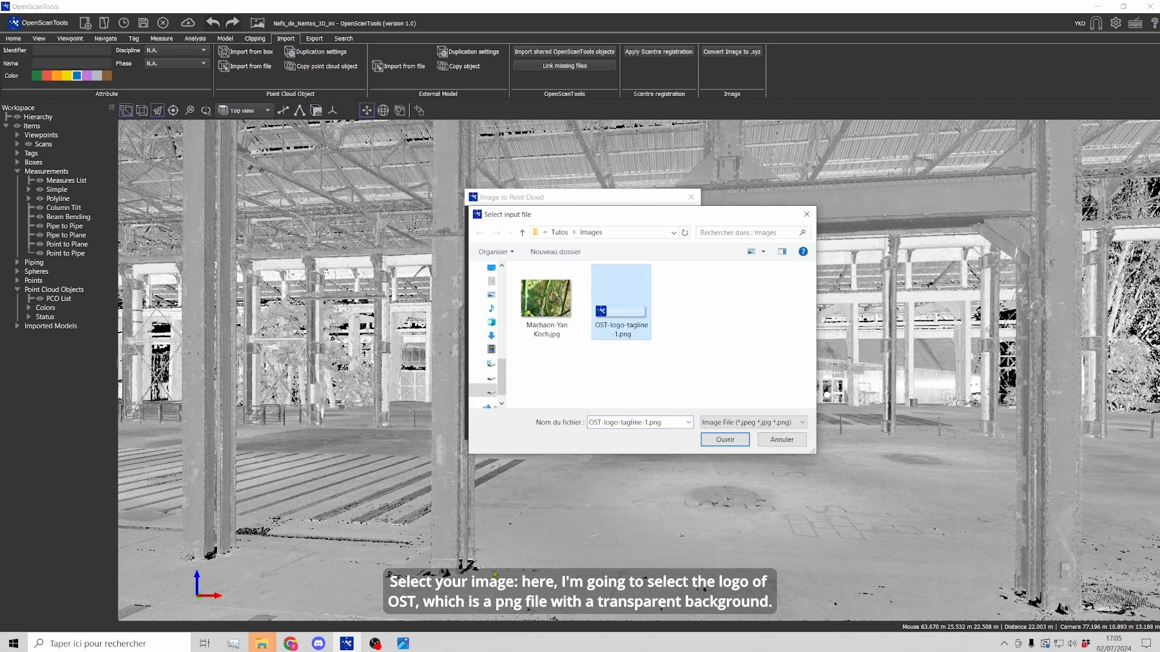
pyautogui.click(723, 440)
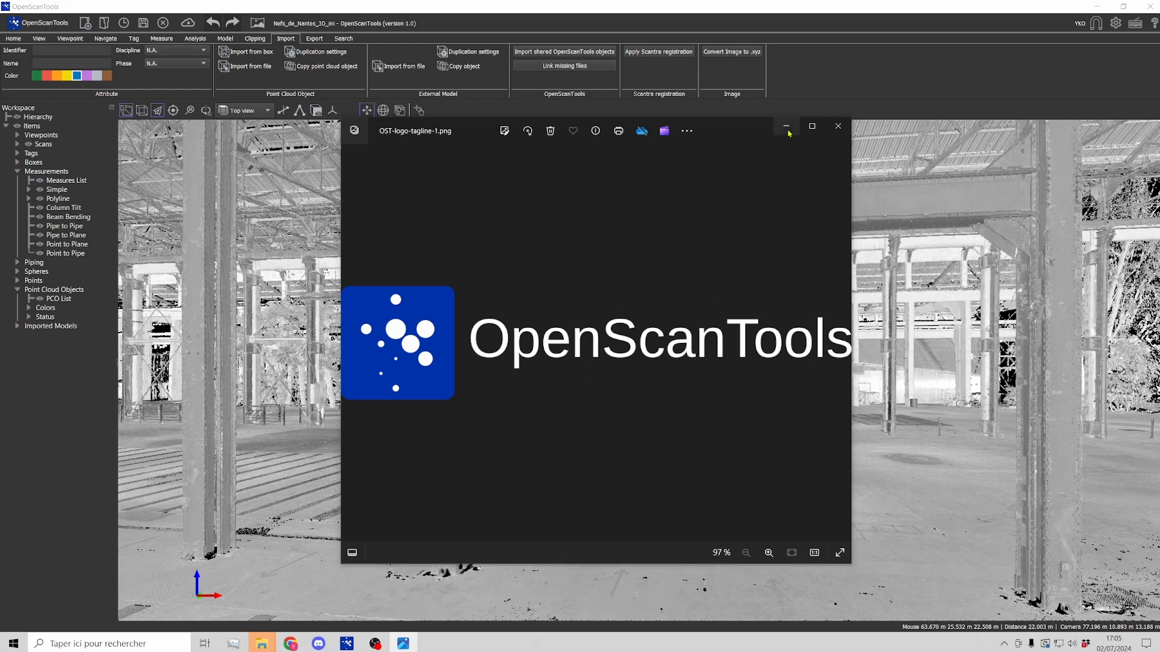
pyautogui.click(730, 52)
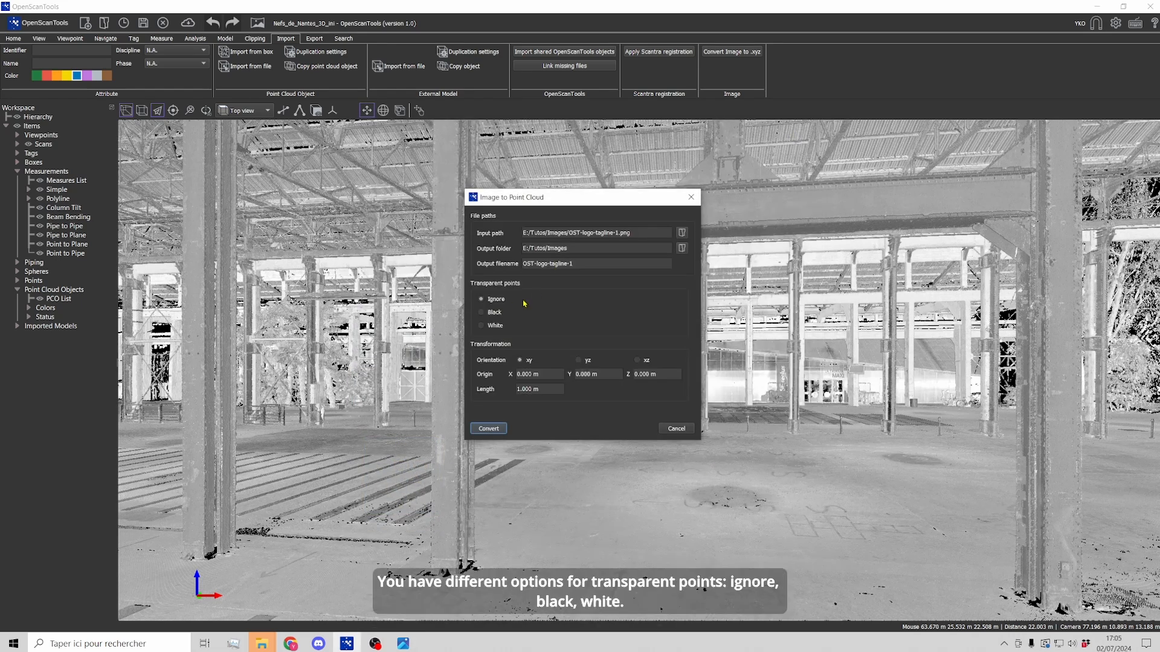
pyautogui.moveTo(510, 301)
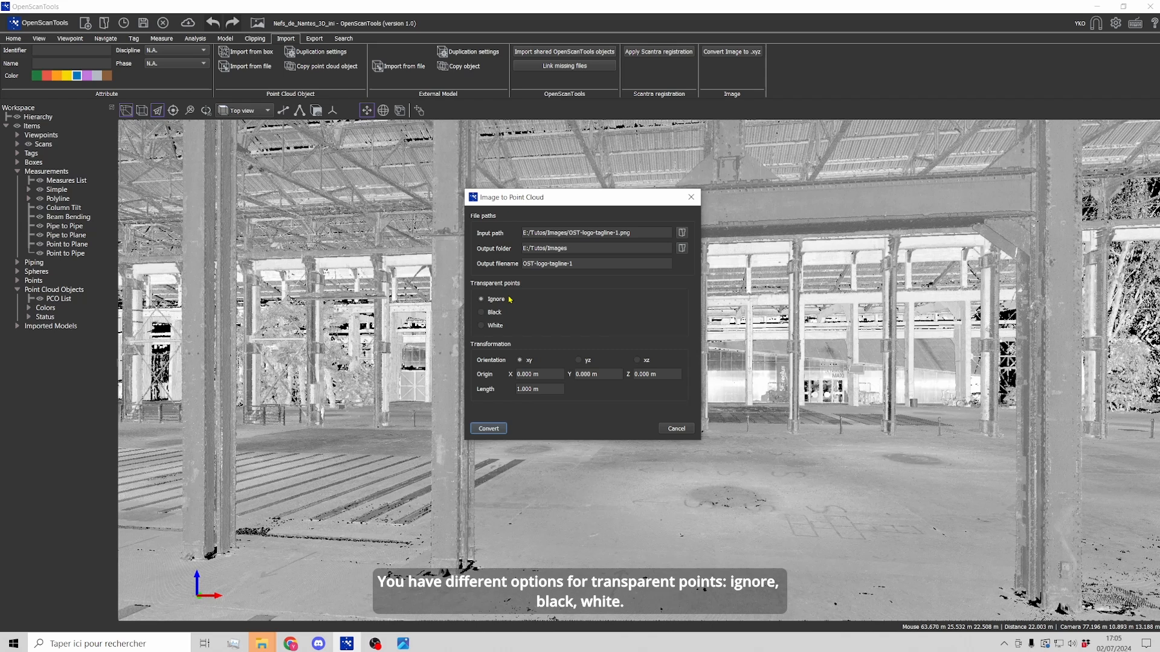
pyautogui.moveTo(508, 307)
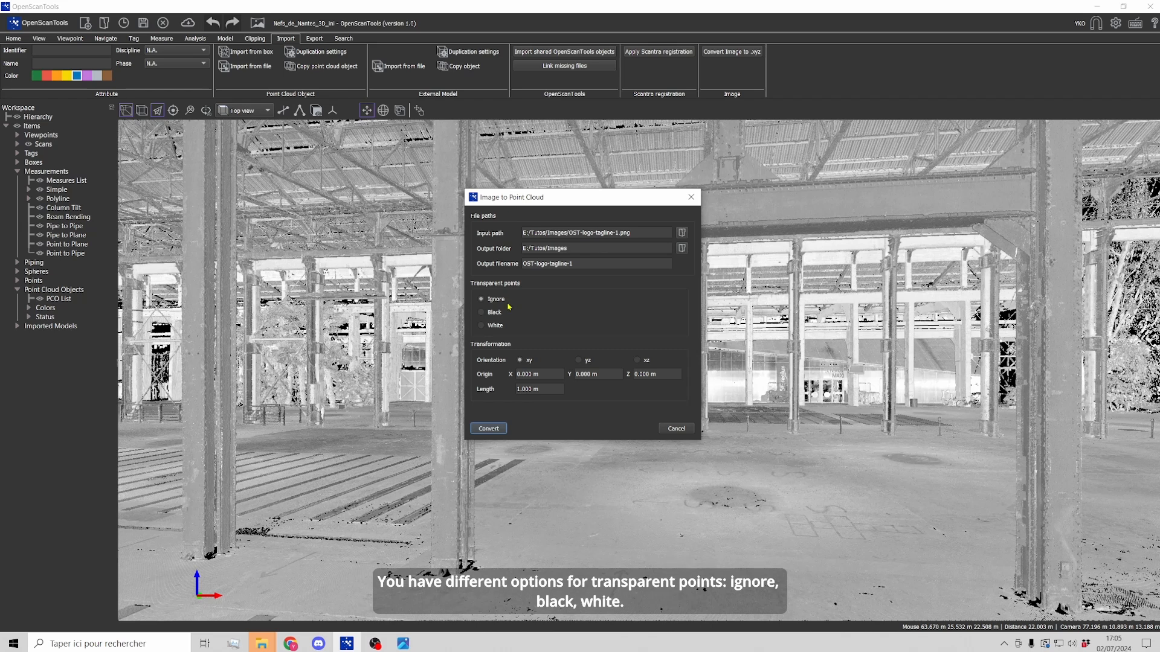
pyautogui.moveTo(511, 310)
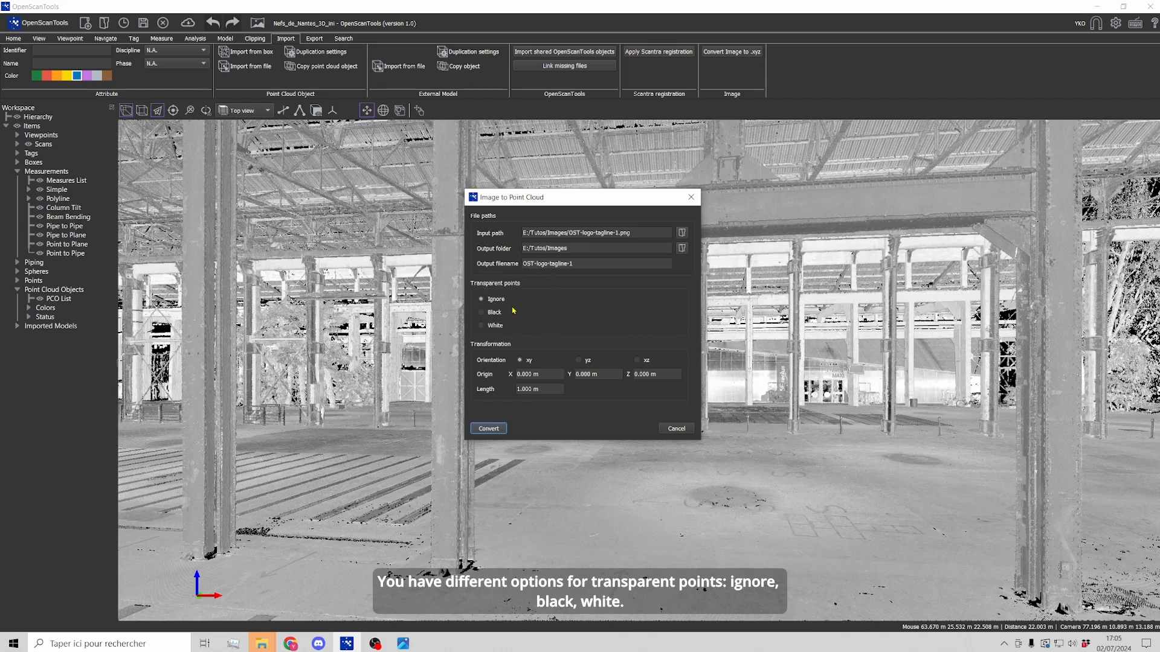
pyautogui.moveTo(504, 319)
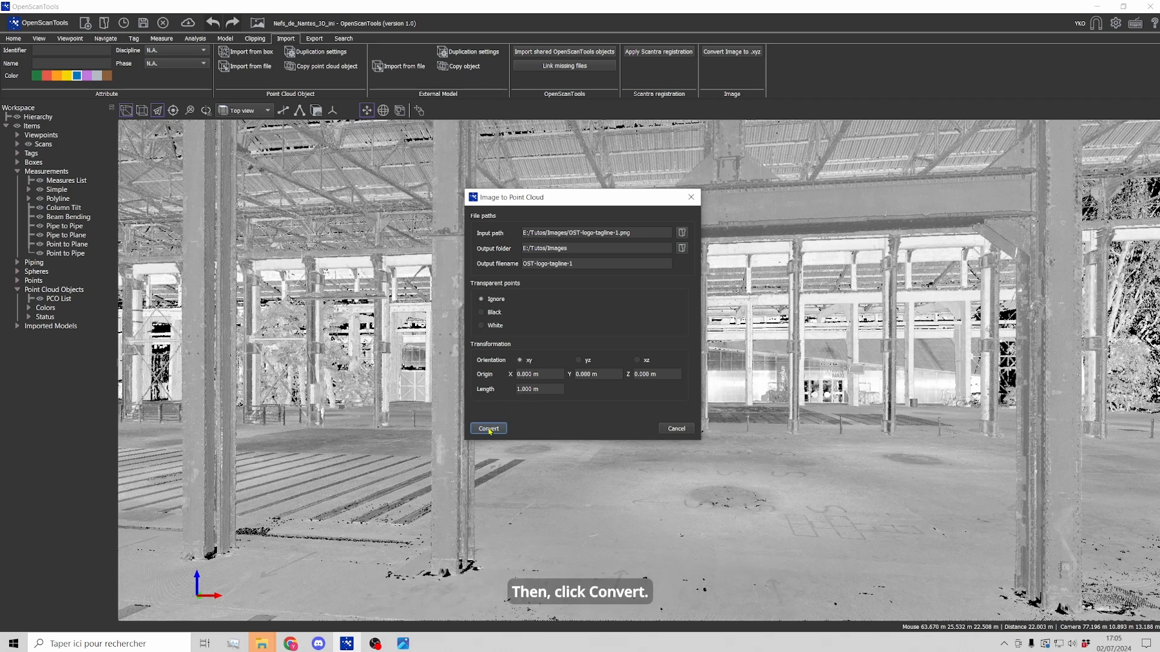
# Run the conversion of the logo to .xyz and acknowledge the export message
pyautogui.click(487, 427)
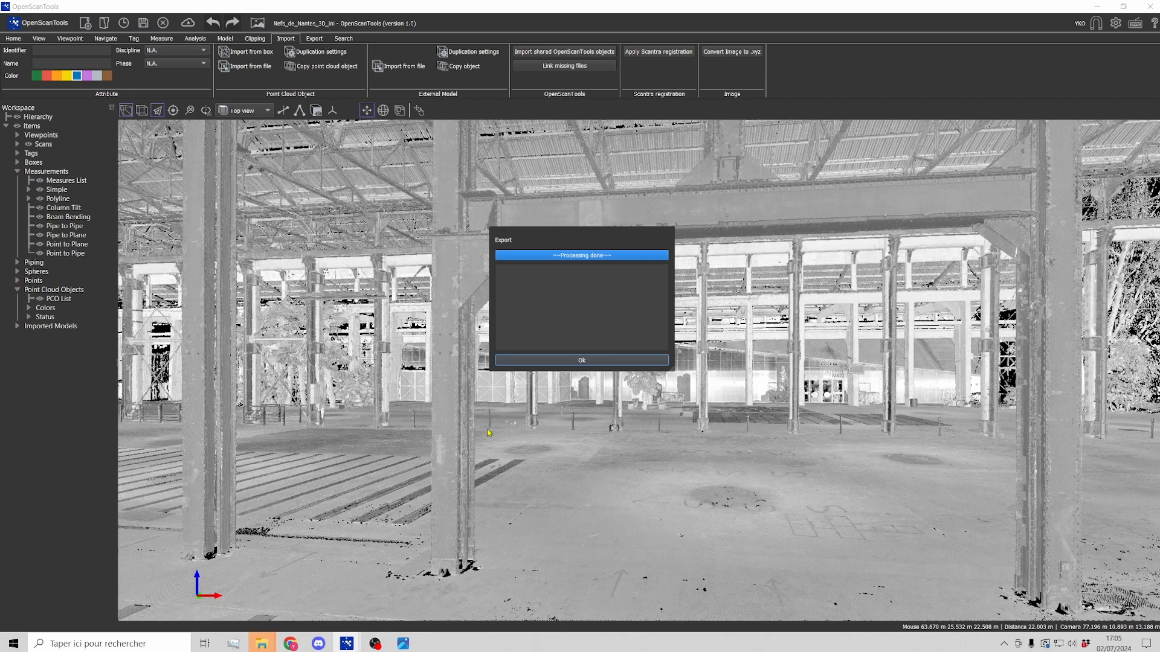
pyautogui.click(581, 360)
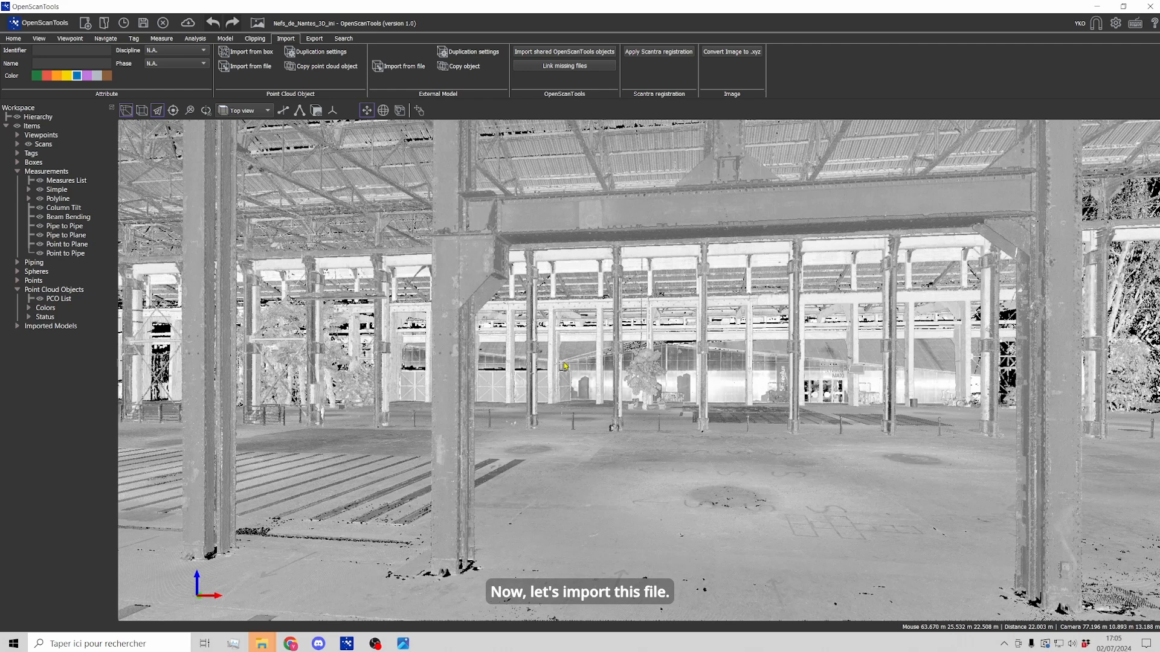
pyautogui.moveTo(579, 508)
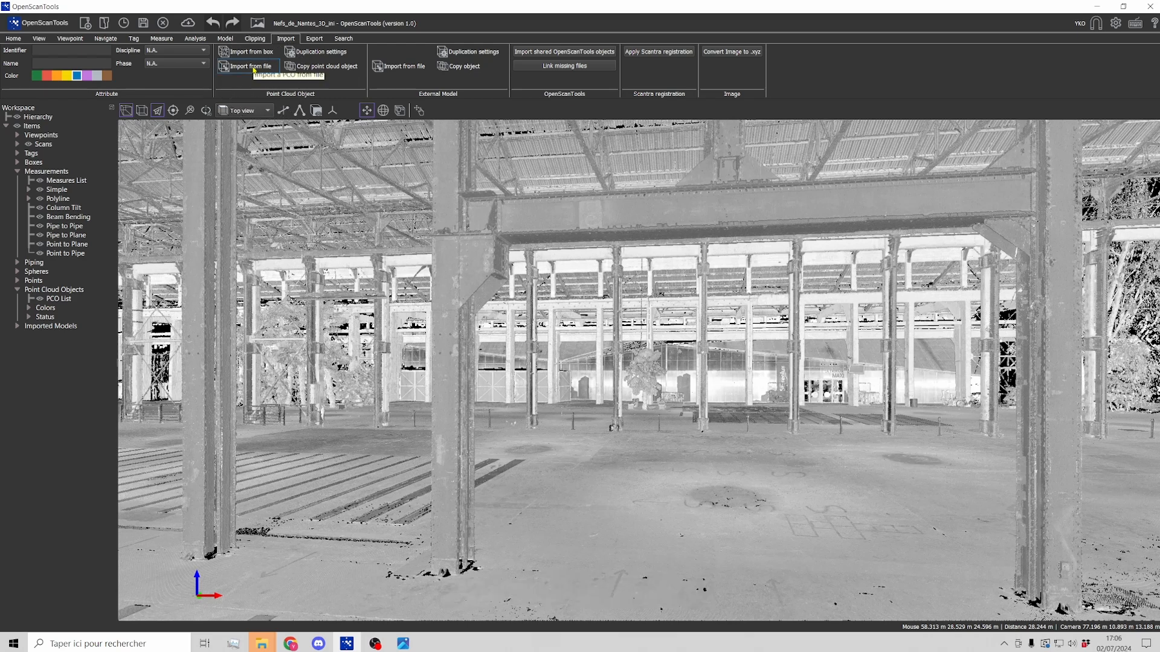
# Select OST-logo-tagline-1.xyz for import as a manually placed point cloud object
pyautogui.click(249, 65)
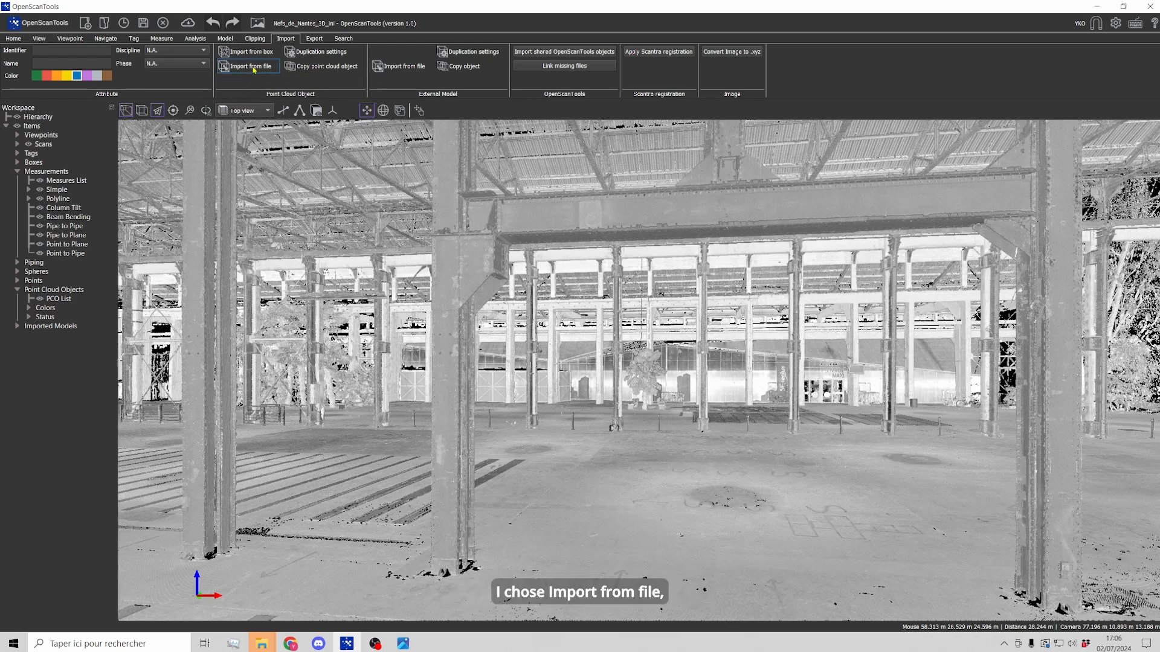
pyautogui.click(250, 65)
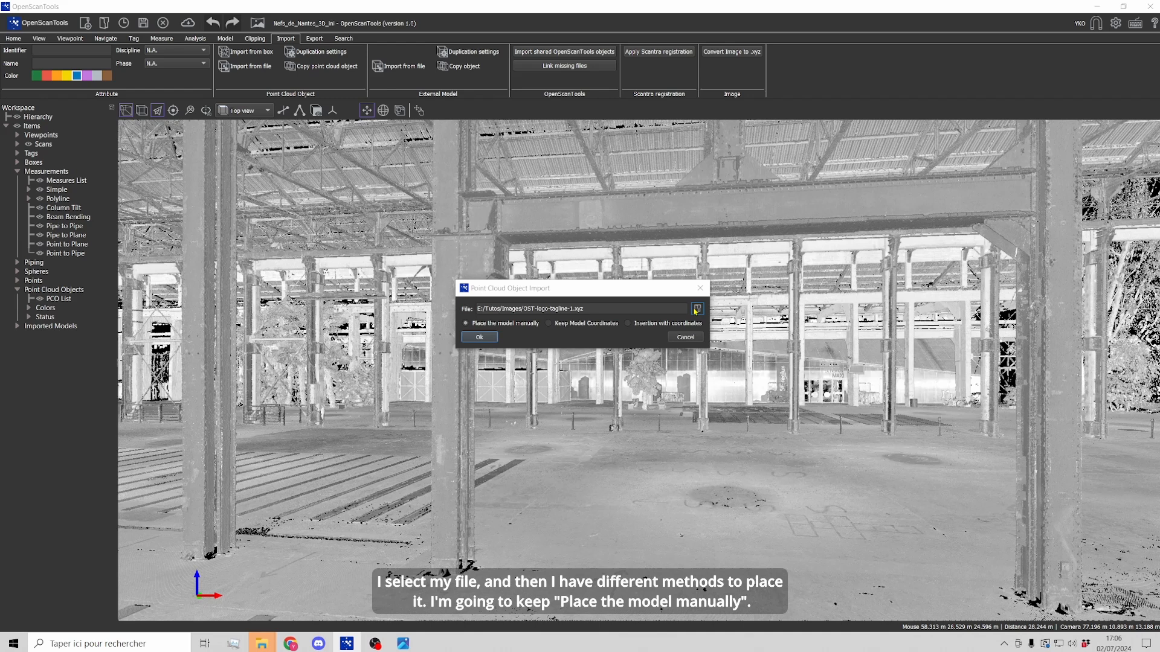
pyautogui.click(693, 308)
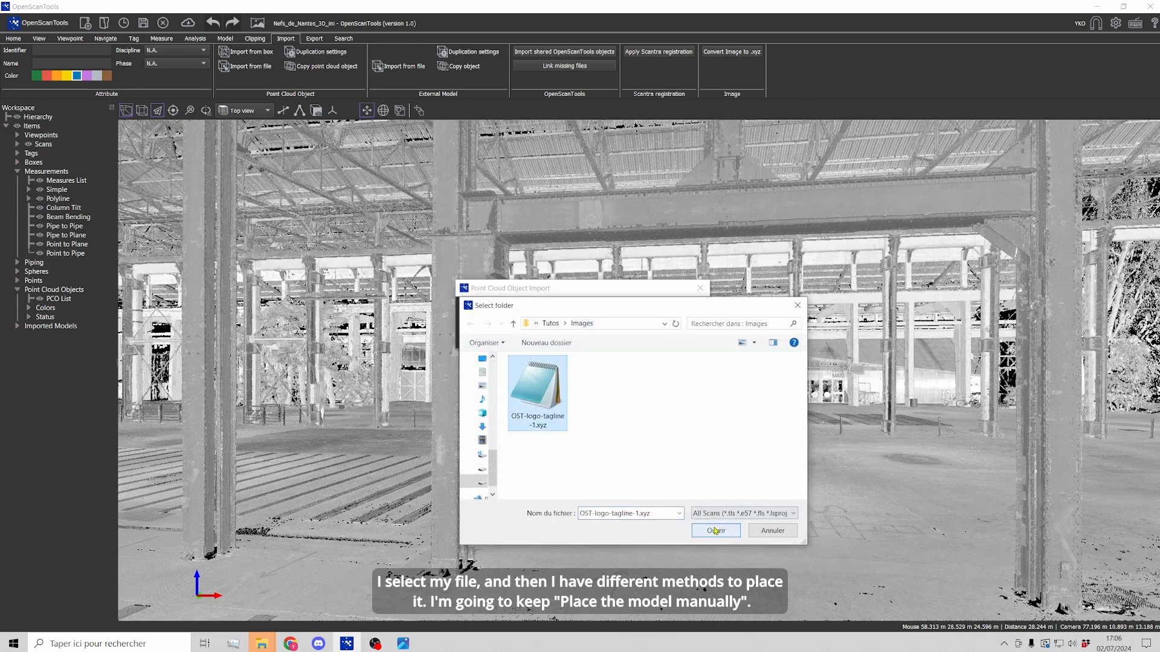
pyautogui.click(714, 530)
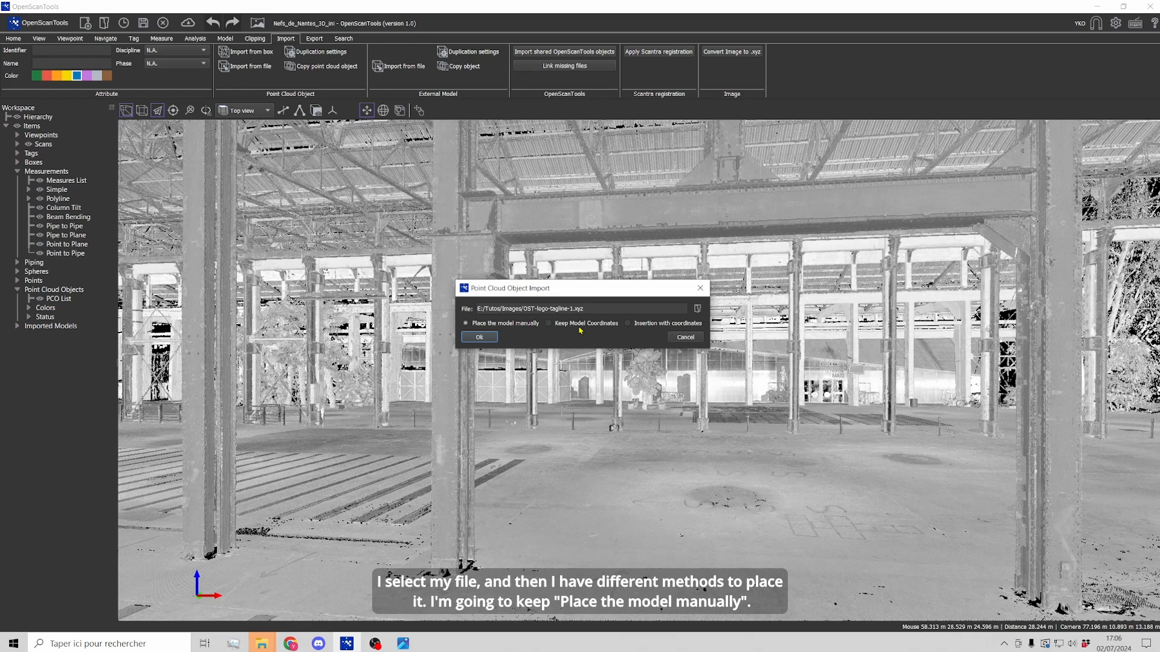
pyautogui.moveTo(509, 334)
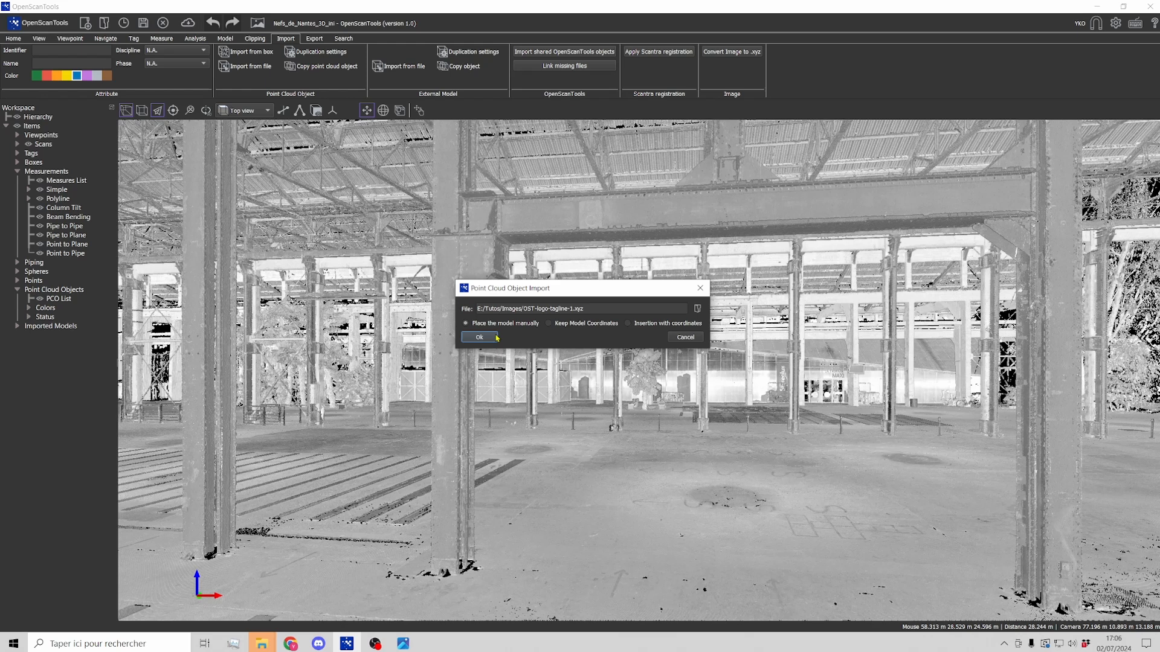
# Place the logo point cloud on the floor and set its Scale to 2
pyautogui.click(479, 337)
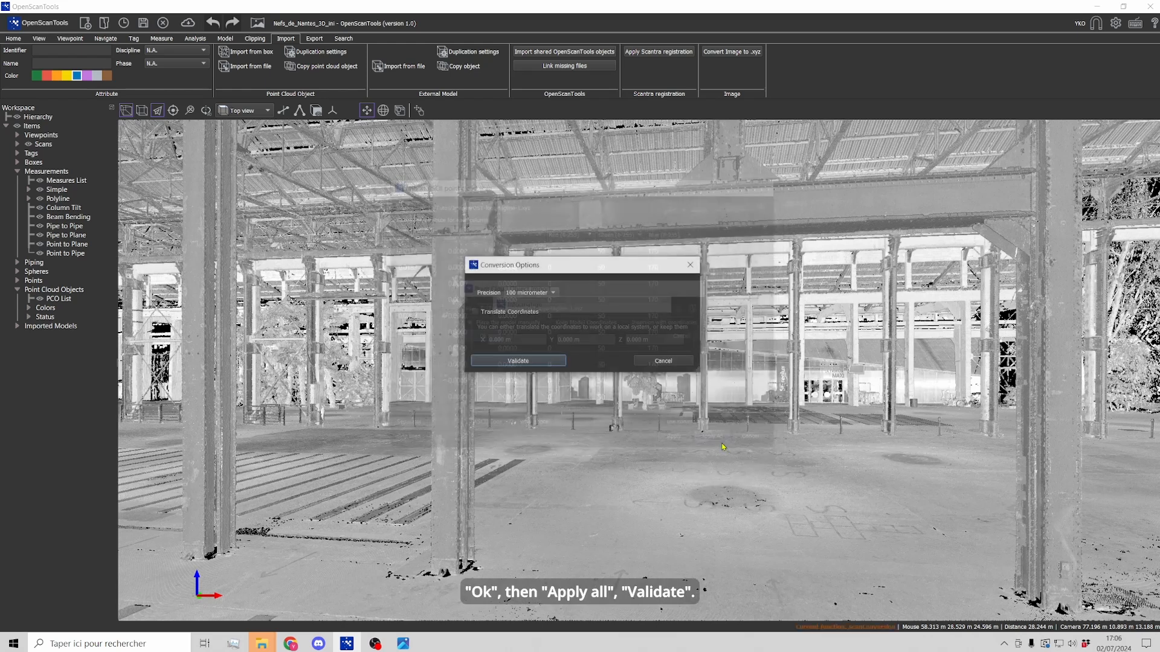
pyautogui.click(517, 362)
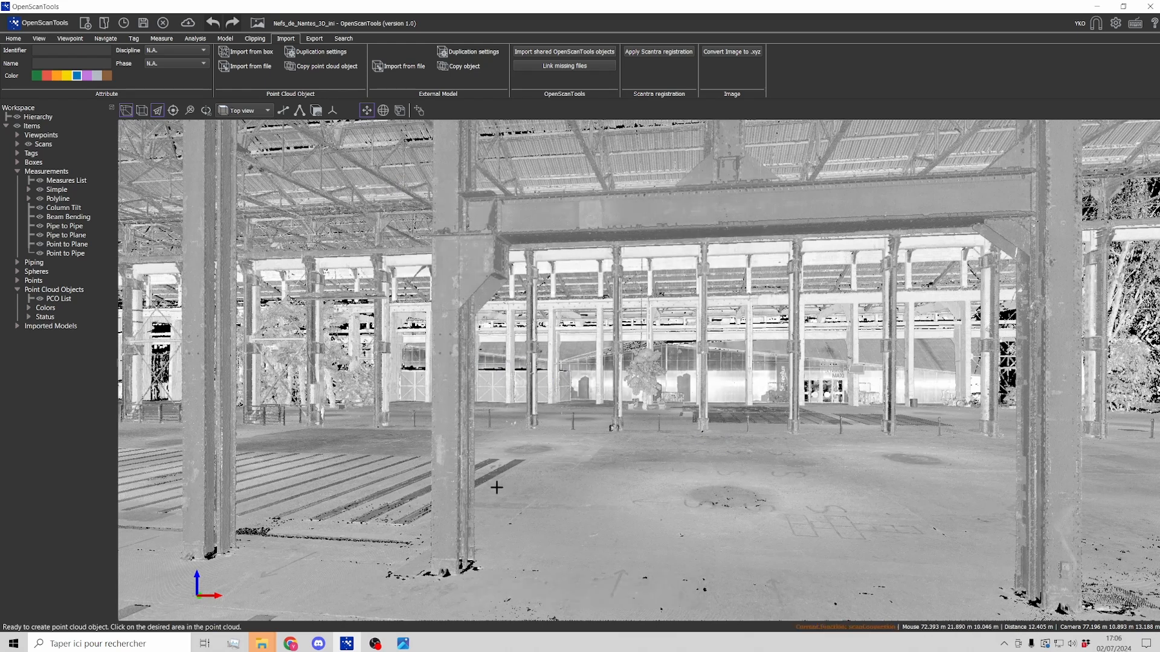
pyautogui.click(497, 488)
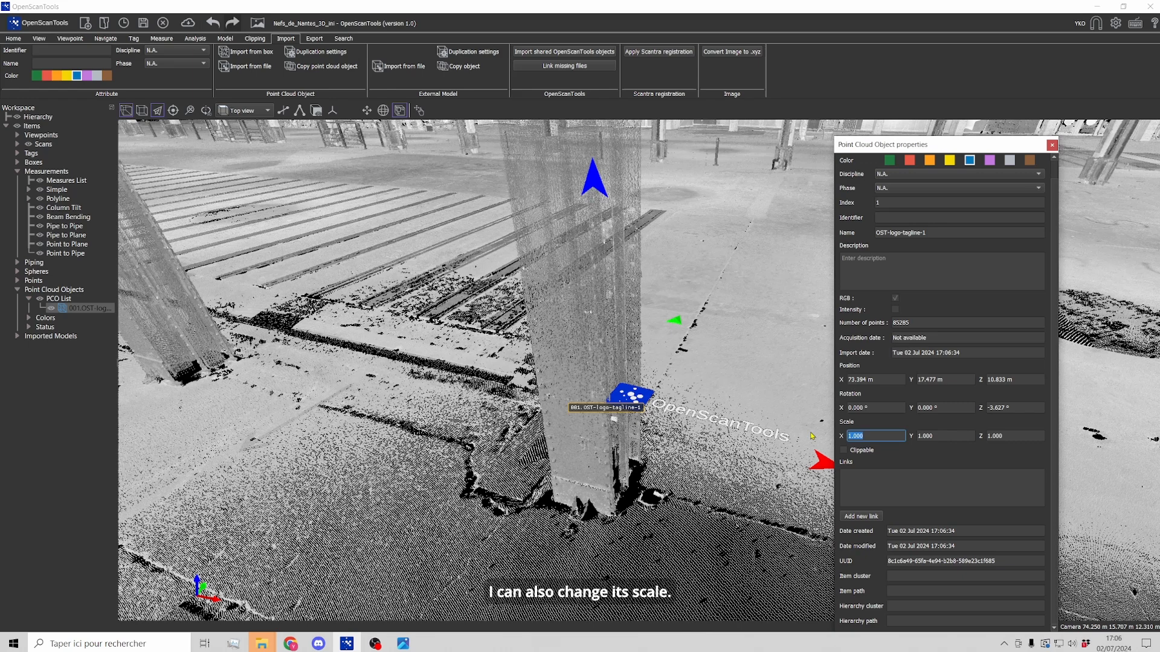
pyautogui.write('2')
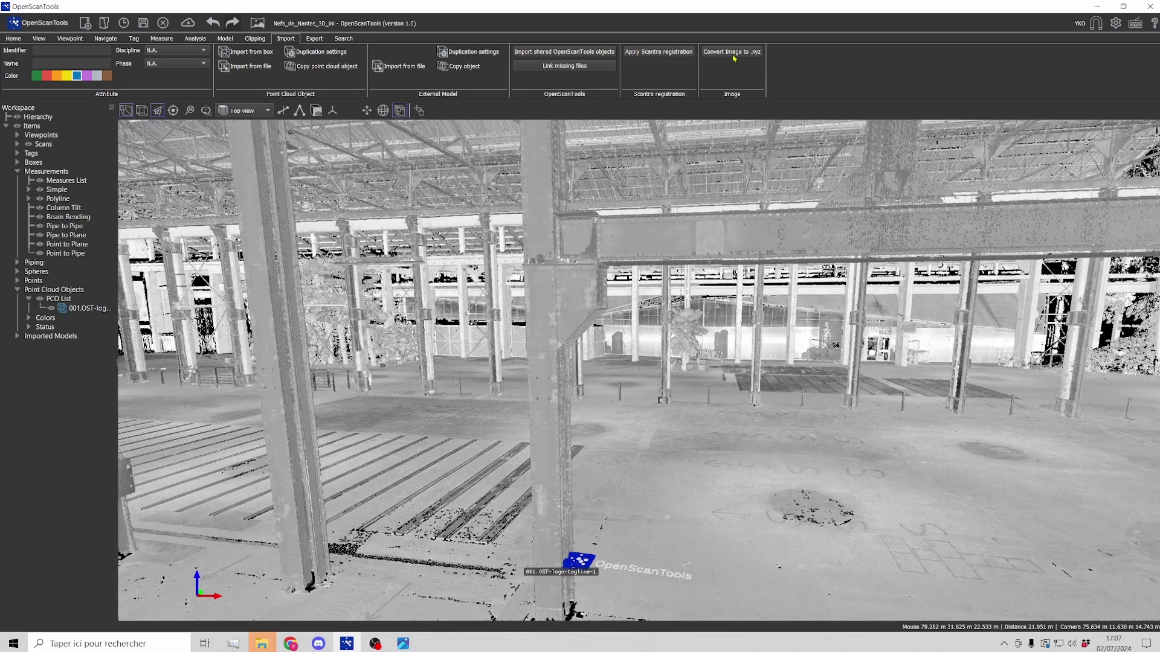
# Choose the butterfly .jpg as the image-to-.xyz conversion input
pyautogui.click(731, 52)
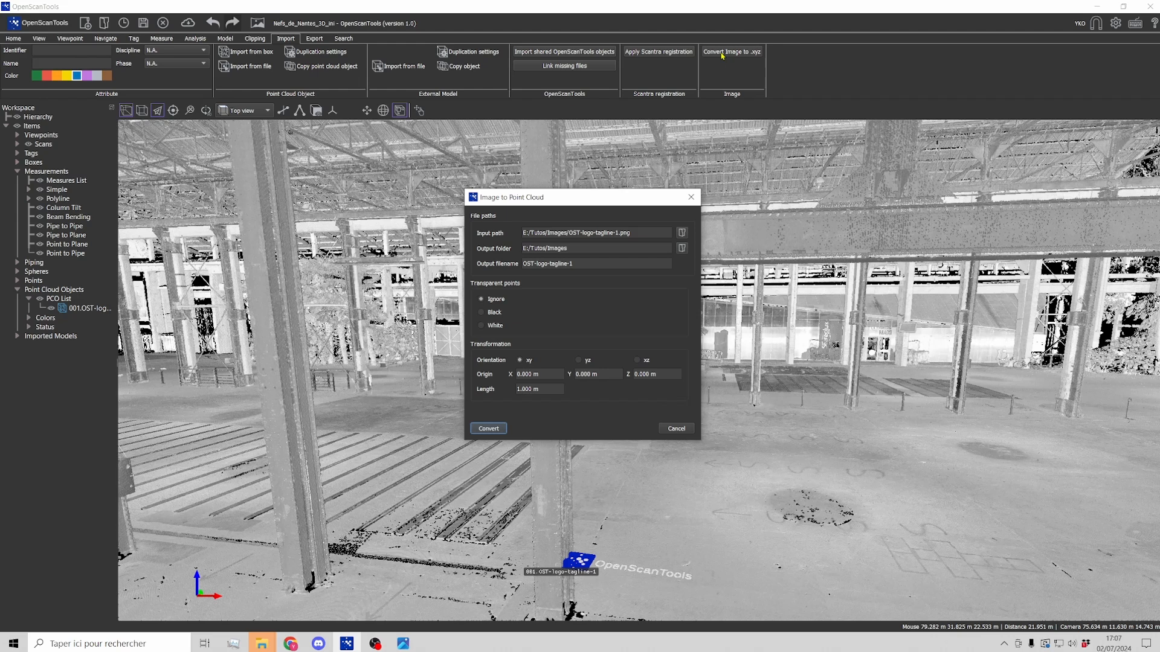
pyautogui.click(681, 233)
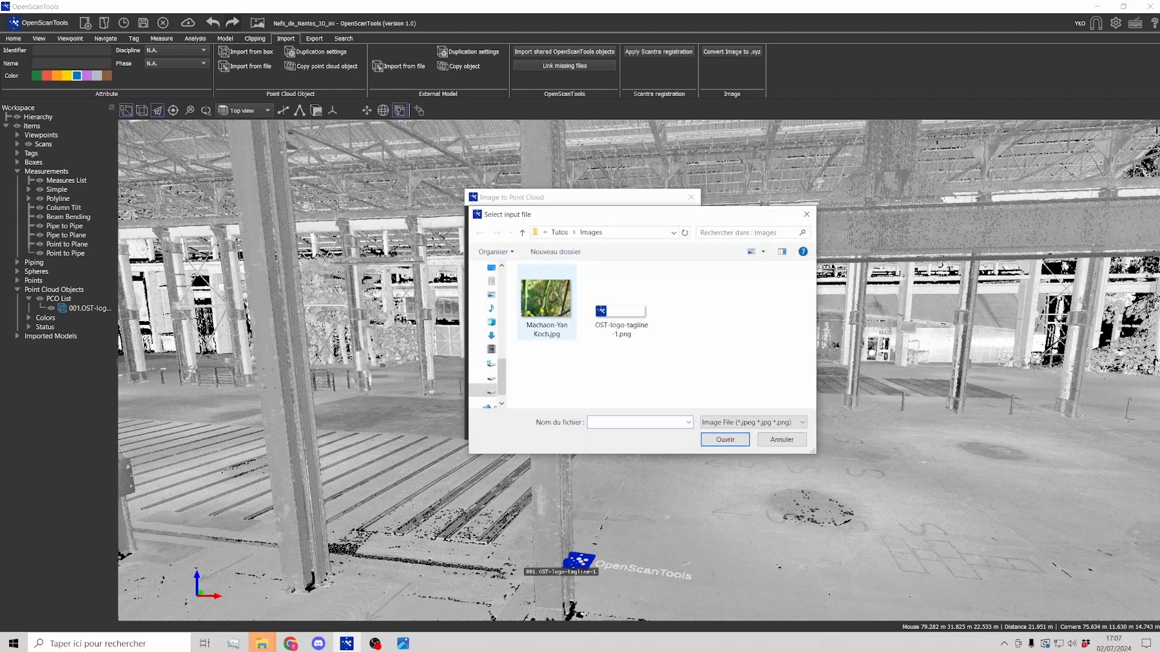
pyautogui.click(546, 296)
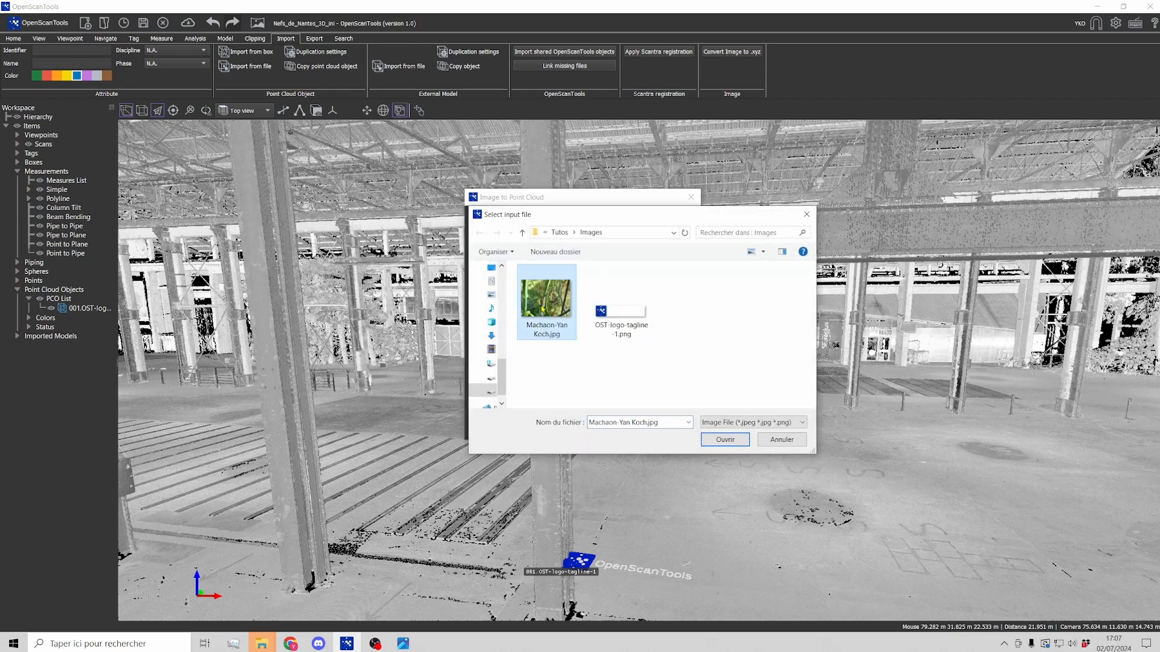
pyautogui.click(723, 439)
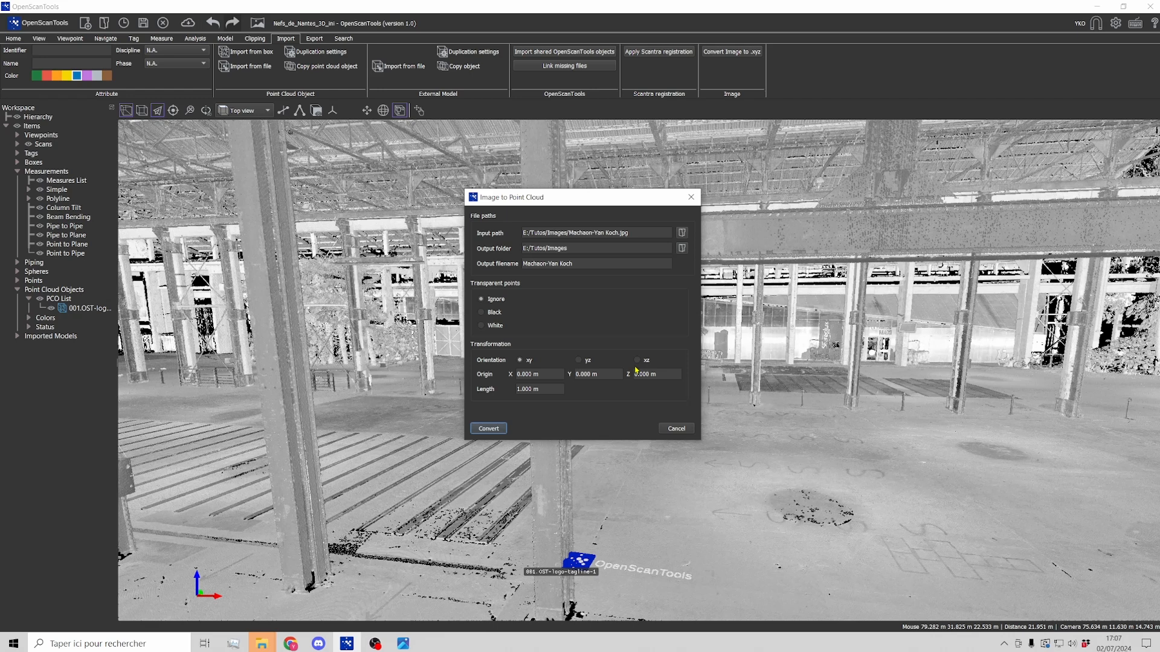
# Convert the butterfly with xz orientation and Length 2 m
pyautogui.click(635, 361)
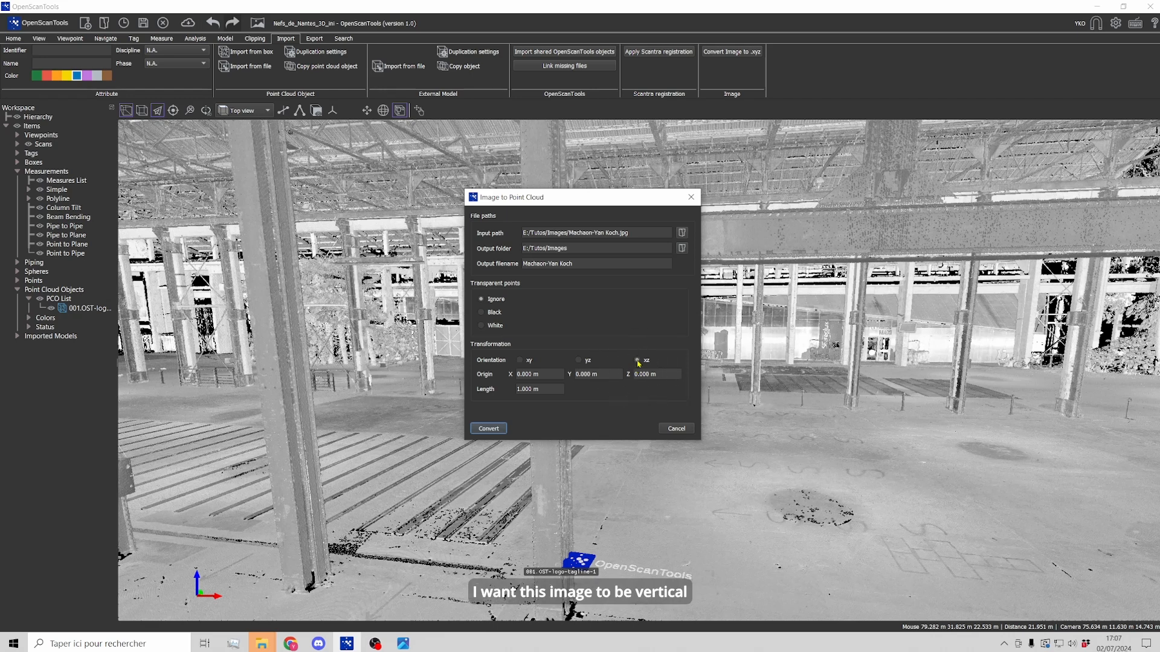
pyautogui.click(637, 360)
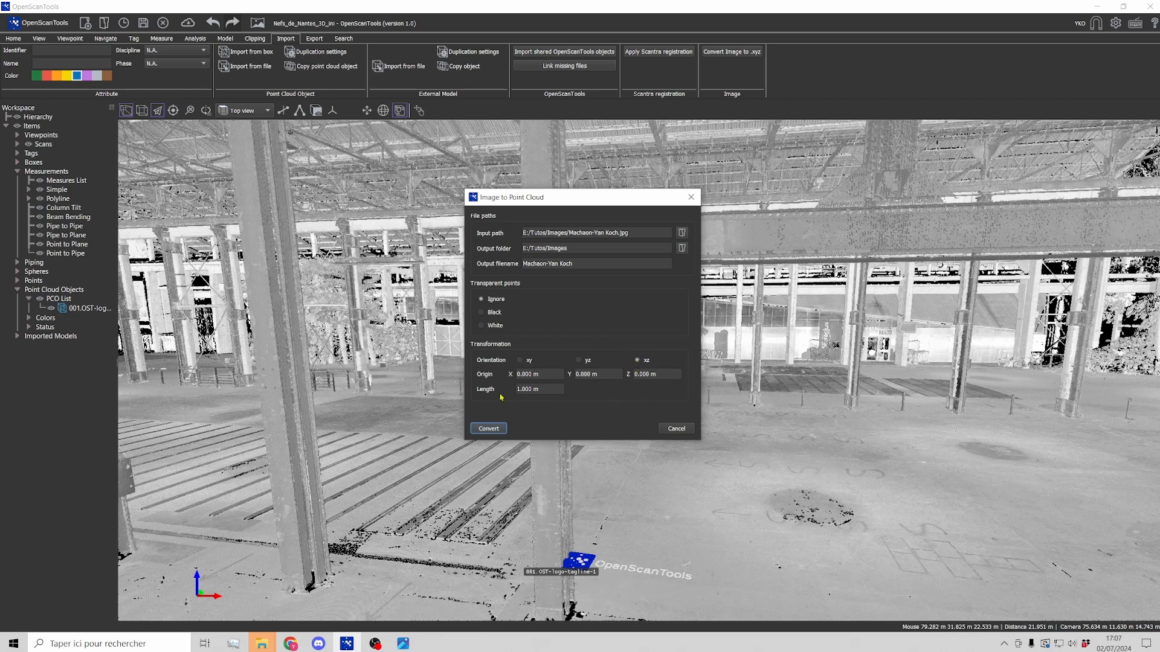
pyautogui.tripleClick(538, 389)
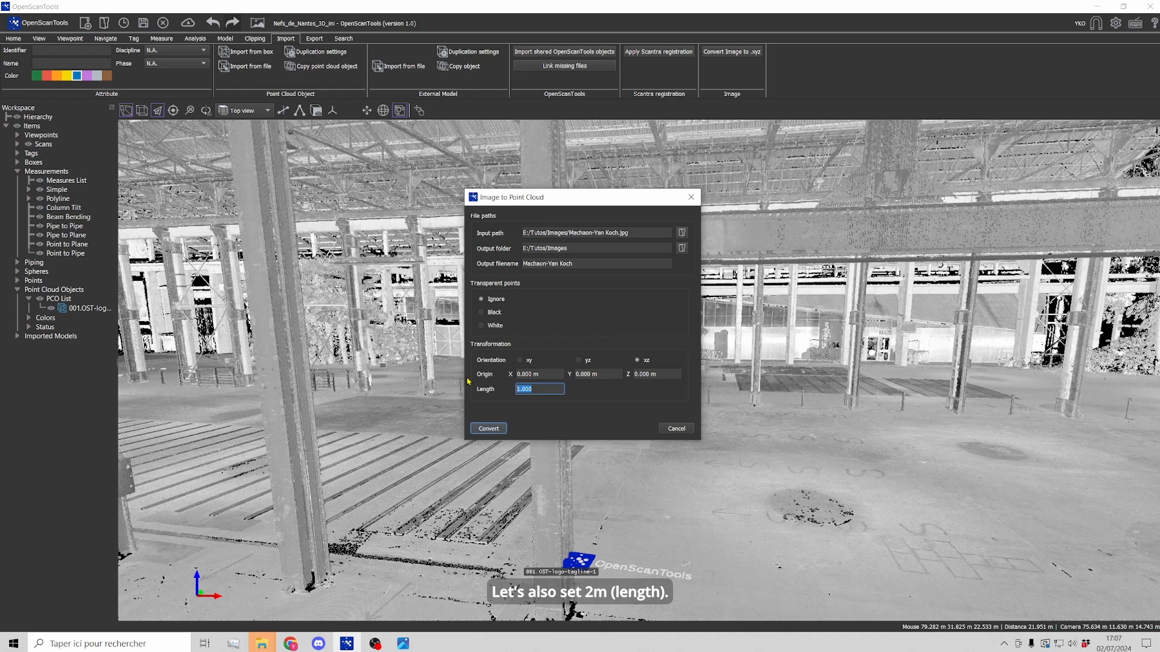
pyautogui.write('2')
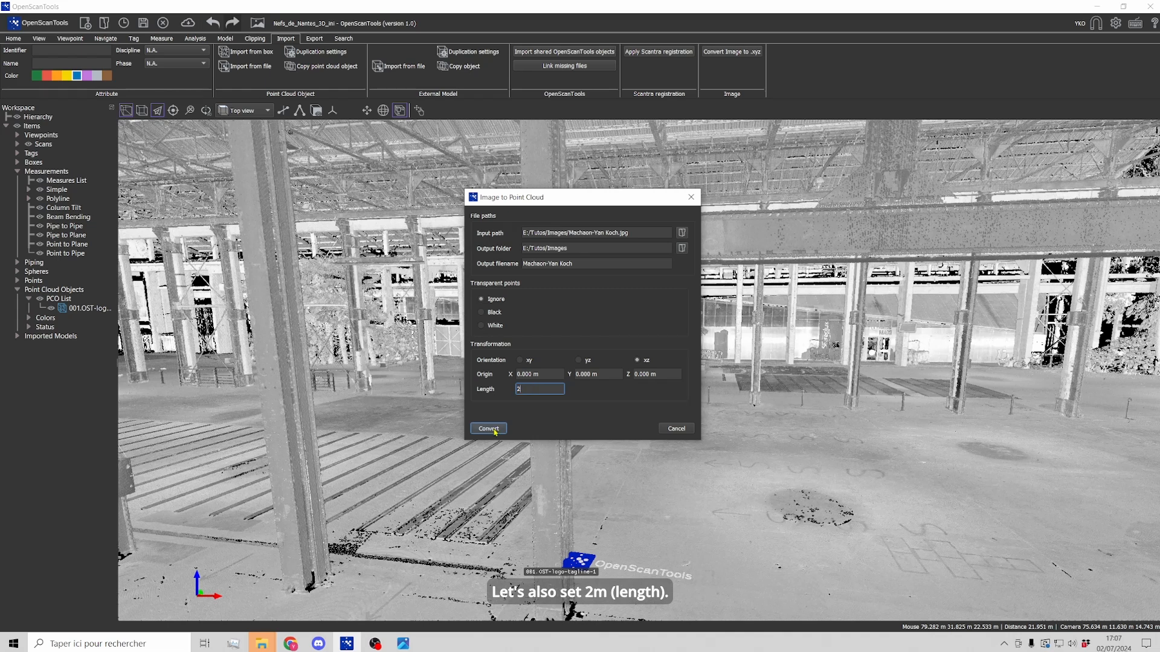
pyautogui.click(487, 429)
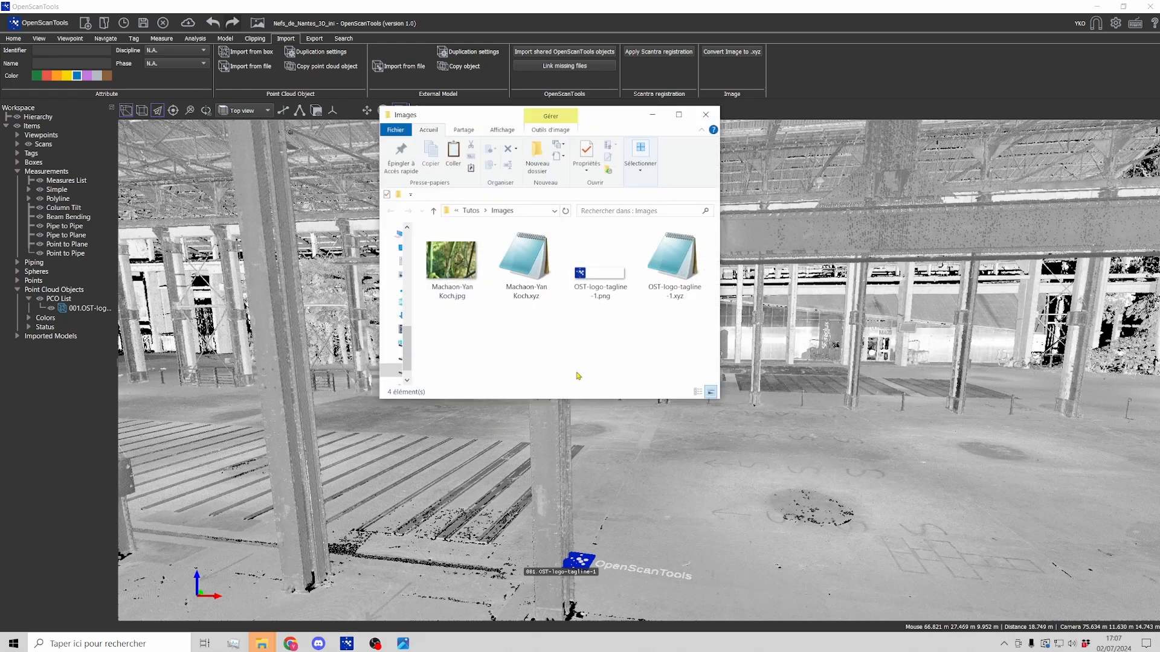
# Import the butterfly .xyz with Apply all column mapping and place it in the scanned hall
pyautogui.click(703, 115)
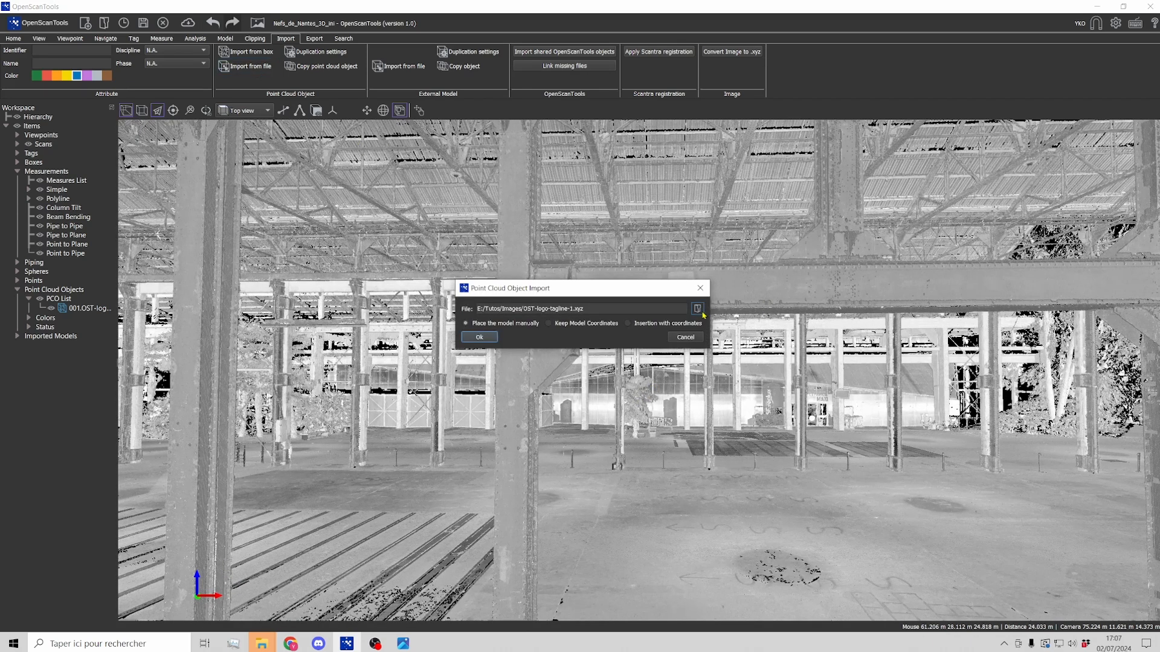
pyautogui.click(696, 308)
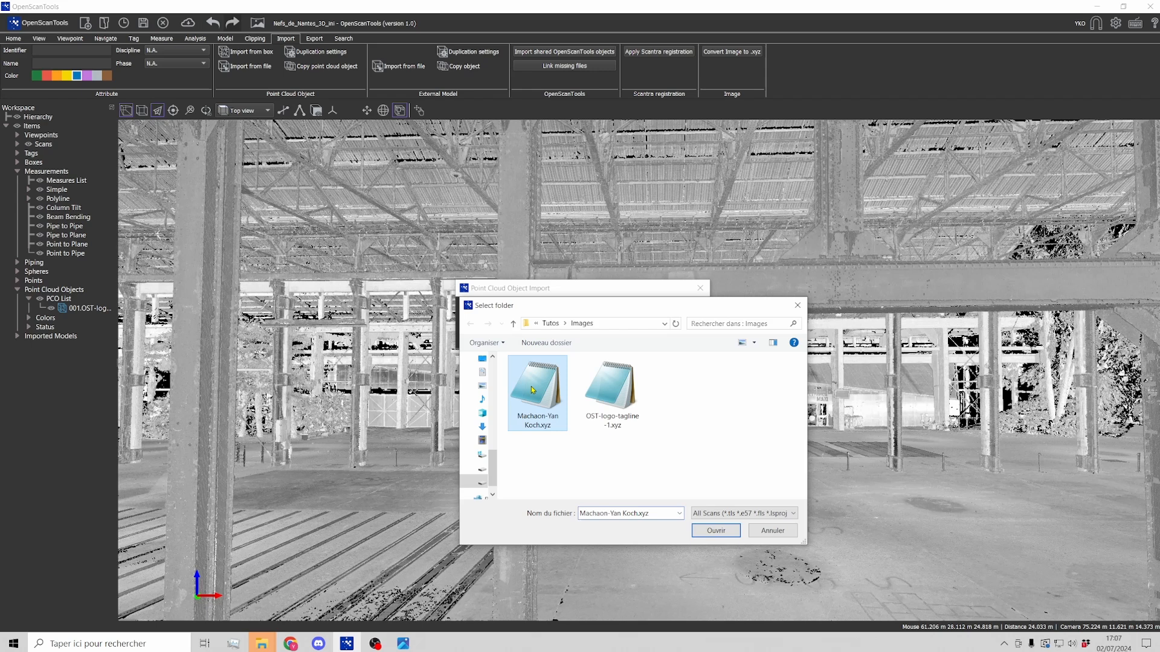
pyautogui.click(714, 530)
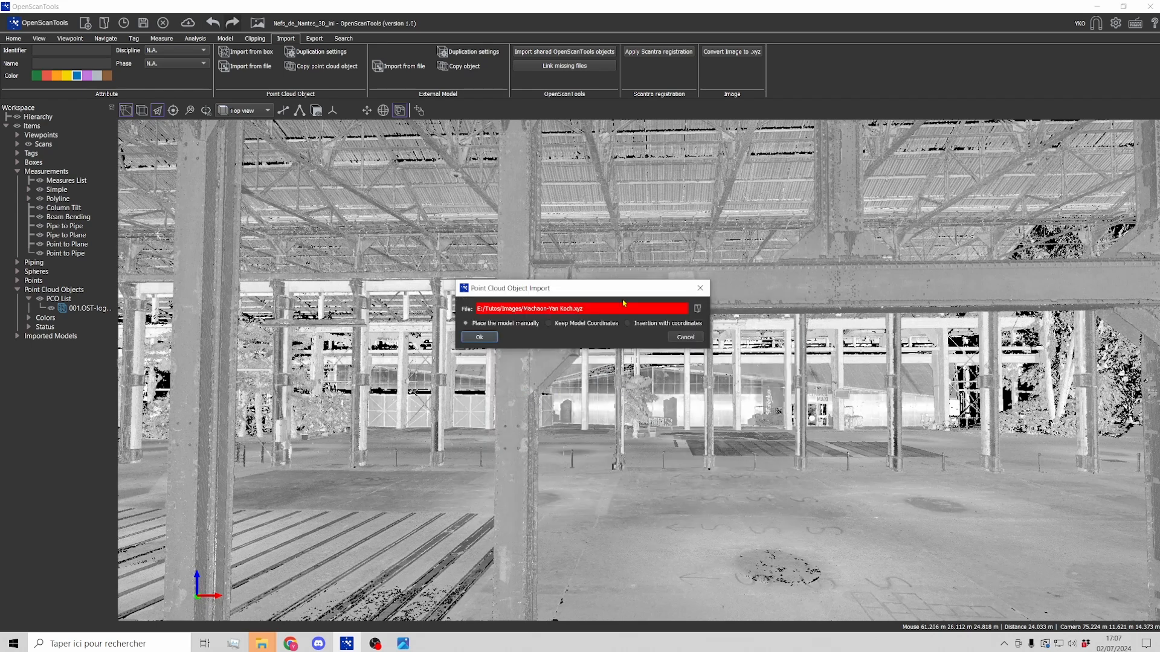
pyautogui.click(479, 339)
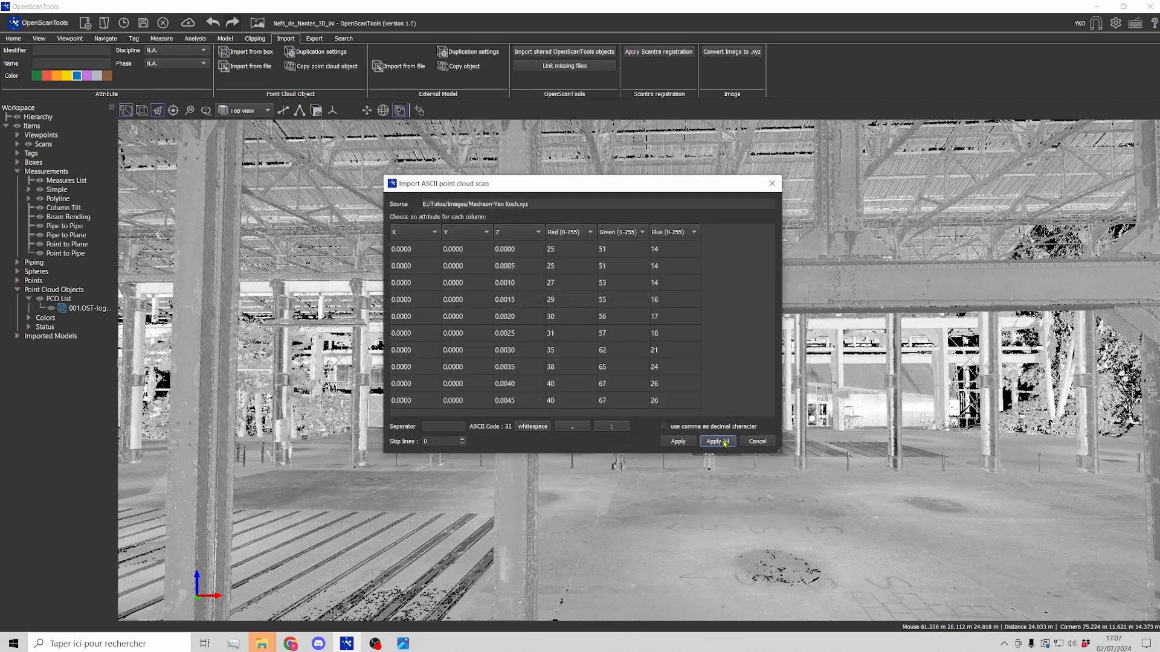
pyautogui.click(714, 442)
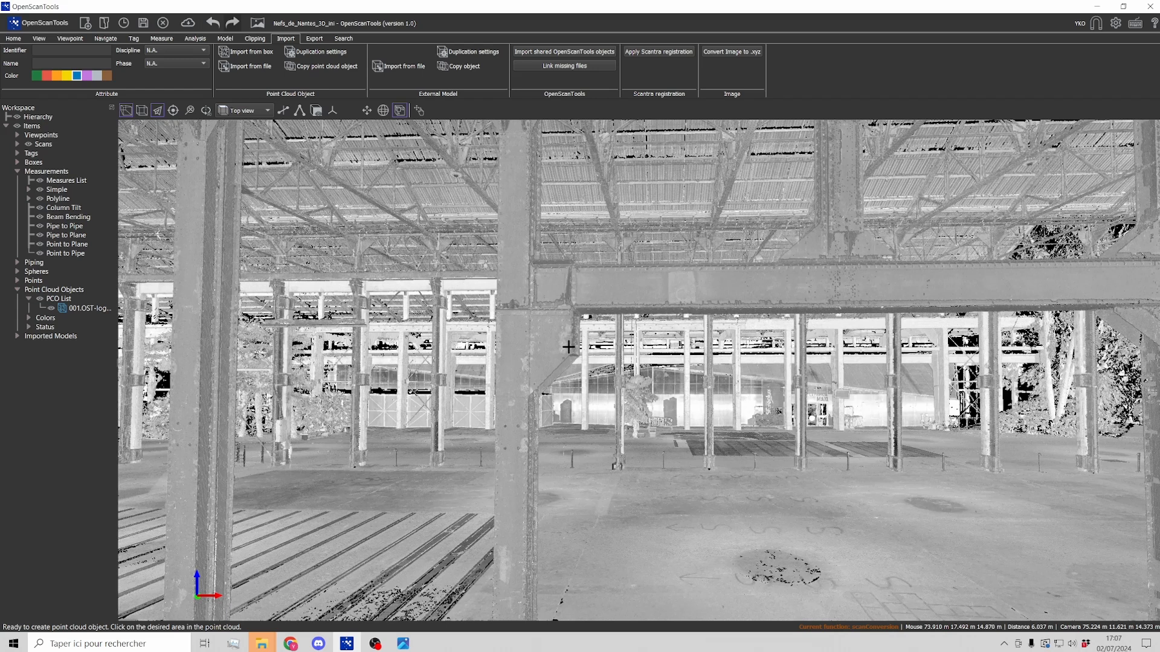
pyautogui.click(730, 52)
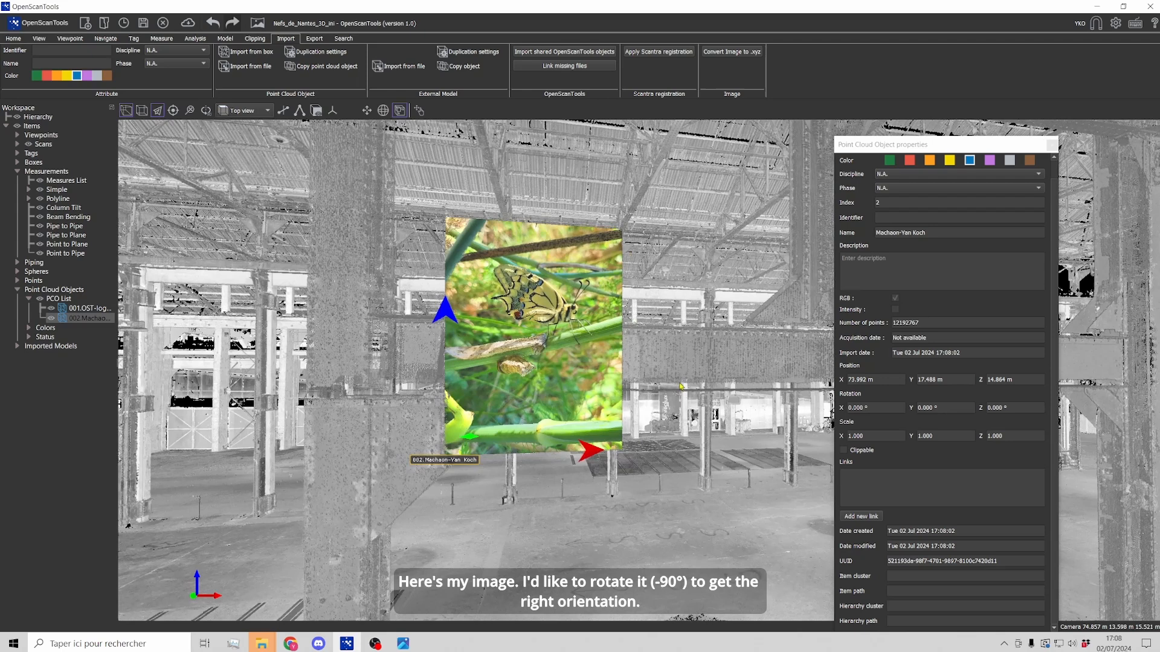
# Set the butterfly's Rotation Y to -90 and Scale to 2
pyautogui.click(939, 407)
pyautogui.write('-90.000')
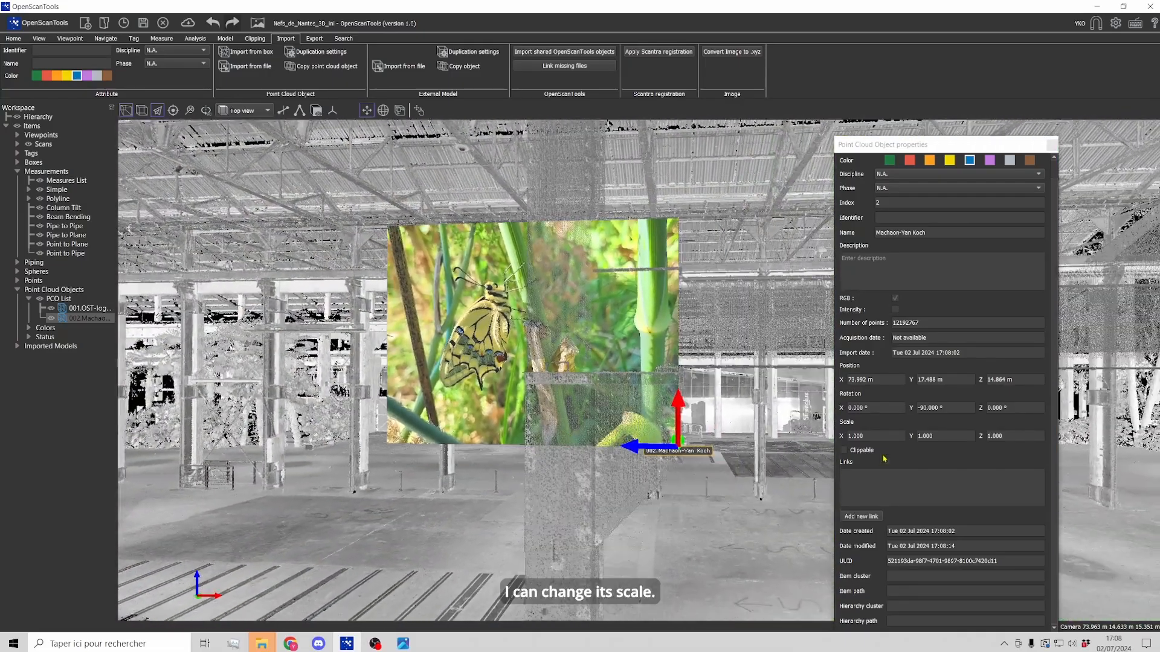
pyautogui.tripleClick(874, 436)
pyautogui.write('2.000')
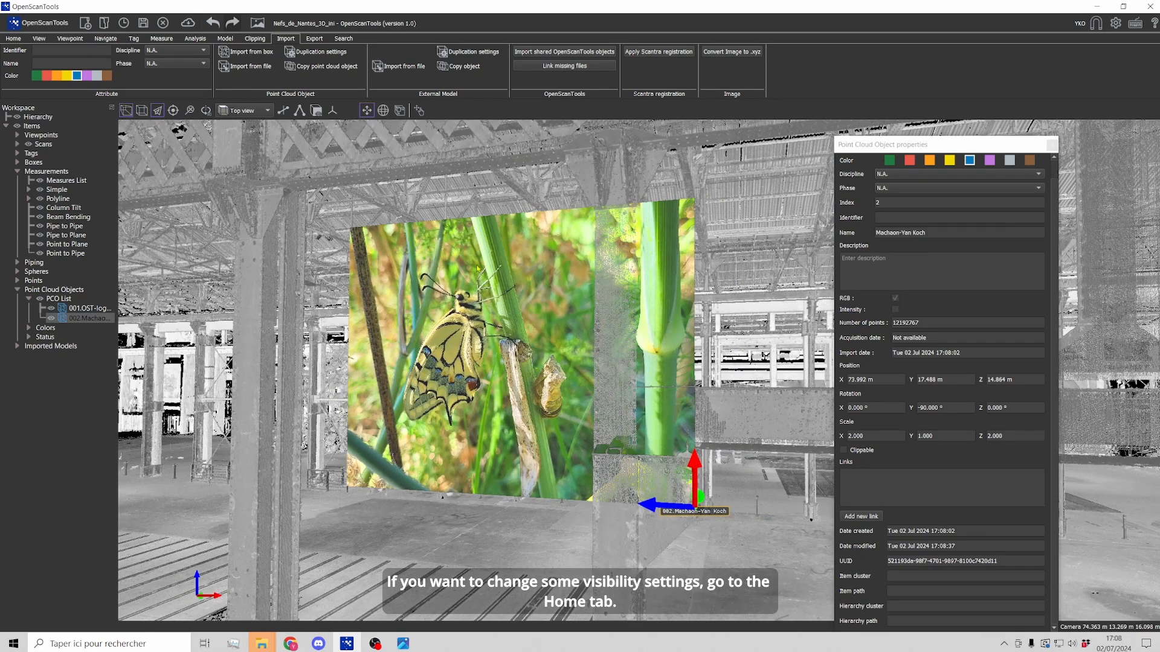
# Show the Home tab point cloud display settings with the Normals slider
pyautogui.click(12, 37)
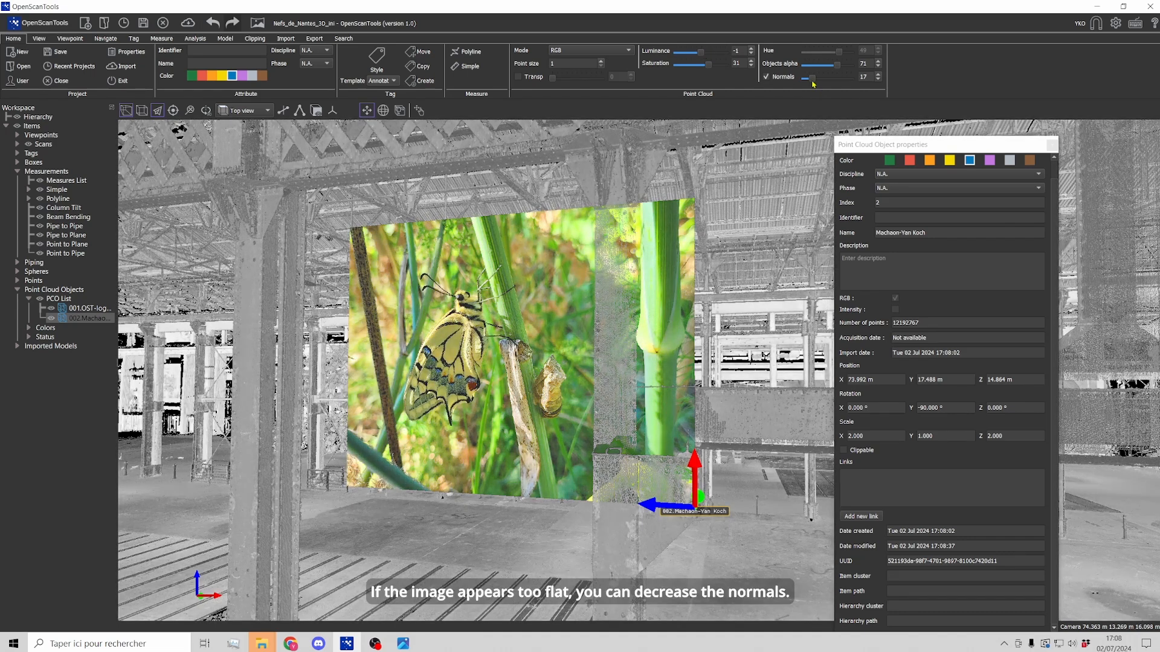
pyautogui.moveTo(601, 289)
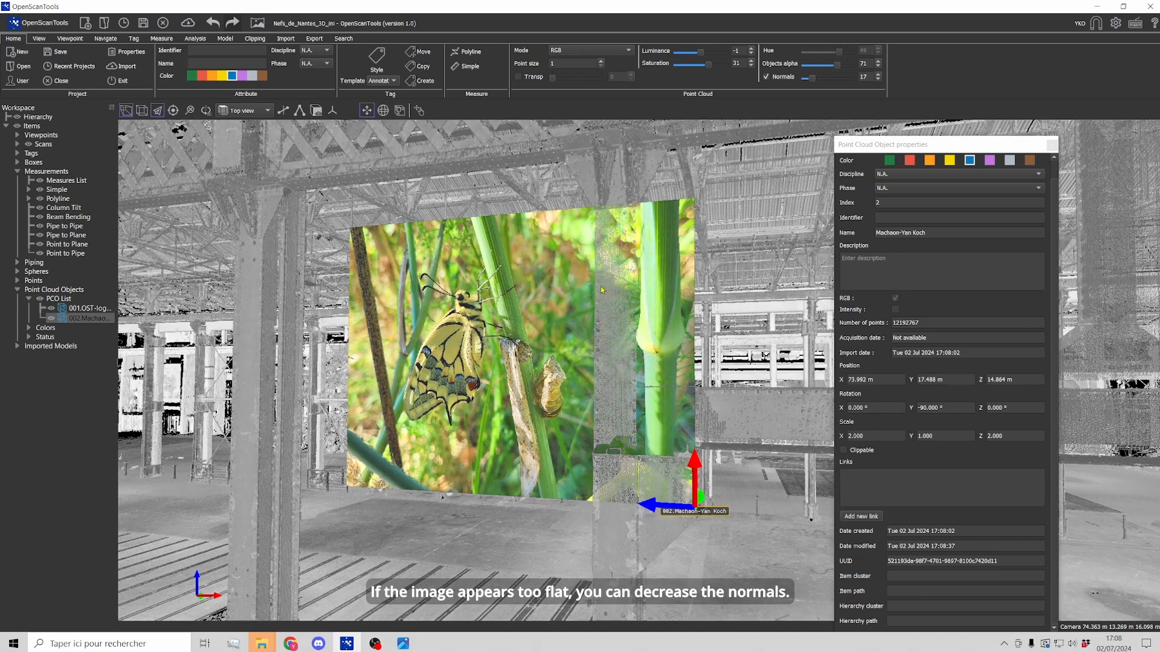